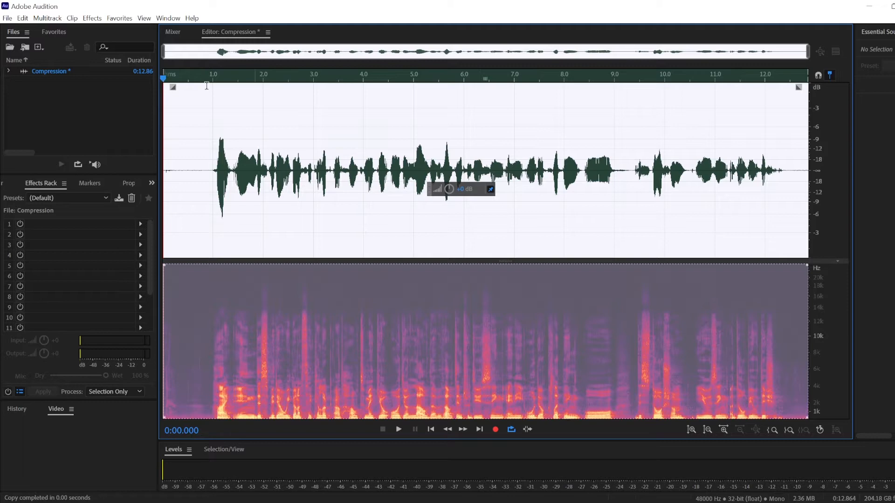
Step: Create a new mono 48000 Hz audio file named Compression v2
click(8, 18)
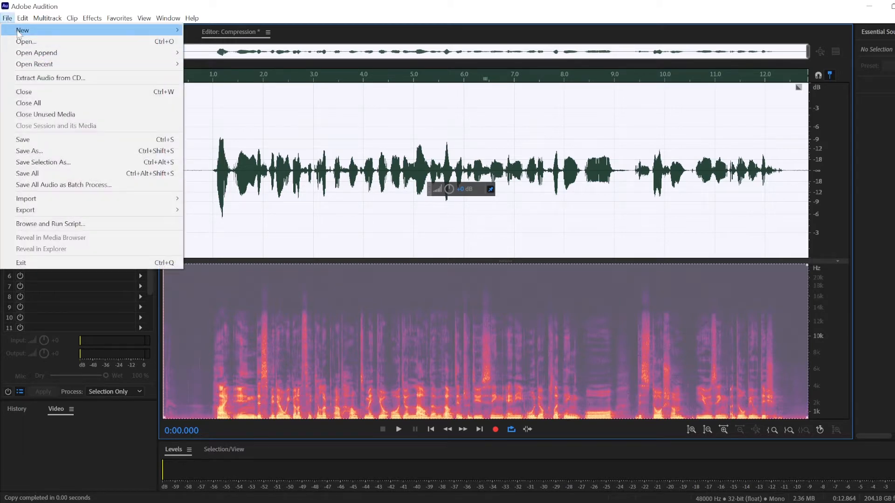
click(22, 30)
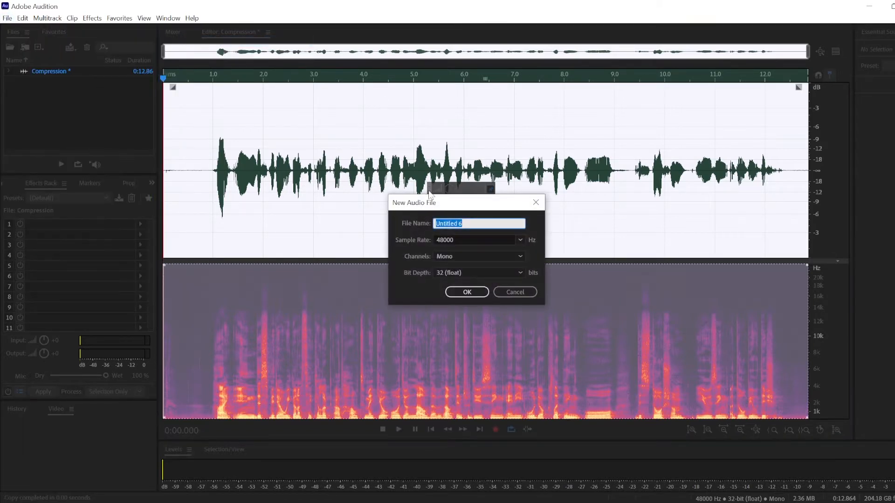
text(Compression v)
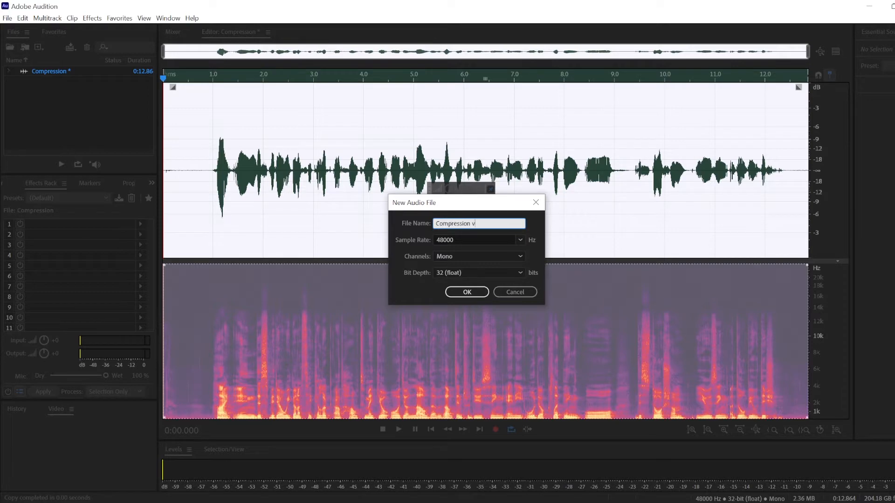
click(466, 292)
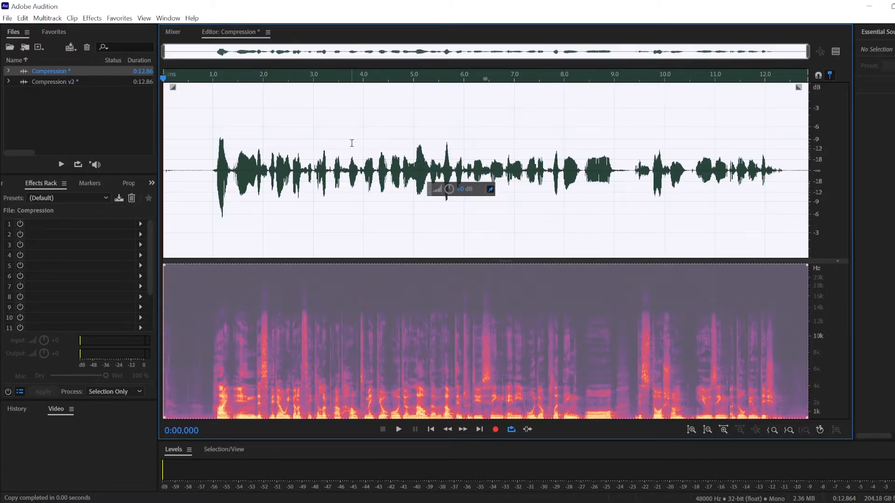
mouse_move(92, 17)
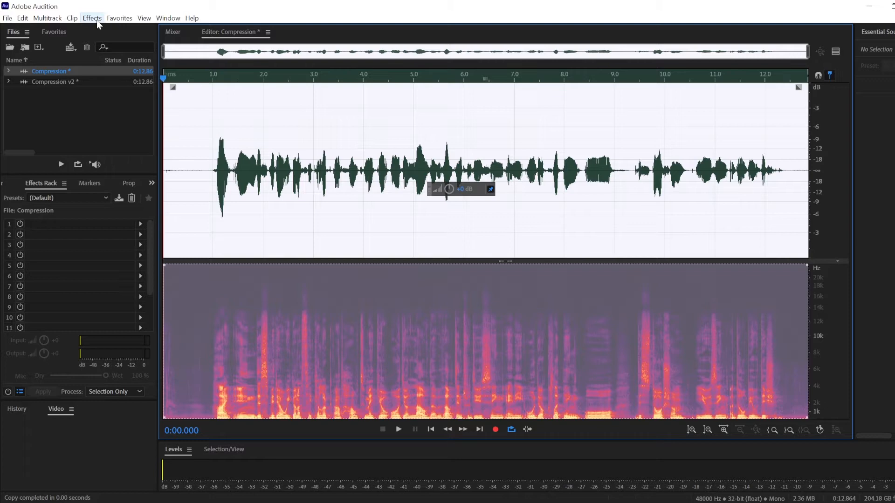
Step: Apply the Normalize effect at 0.00 dB to the Compression recording
click(92, 18)
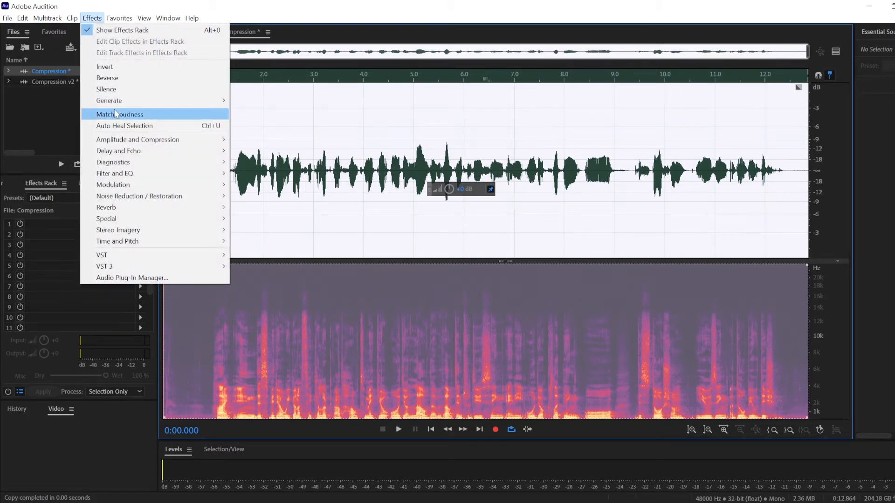
mouse_move(137, 139)
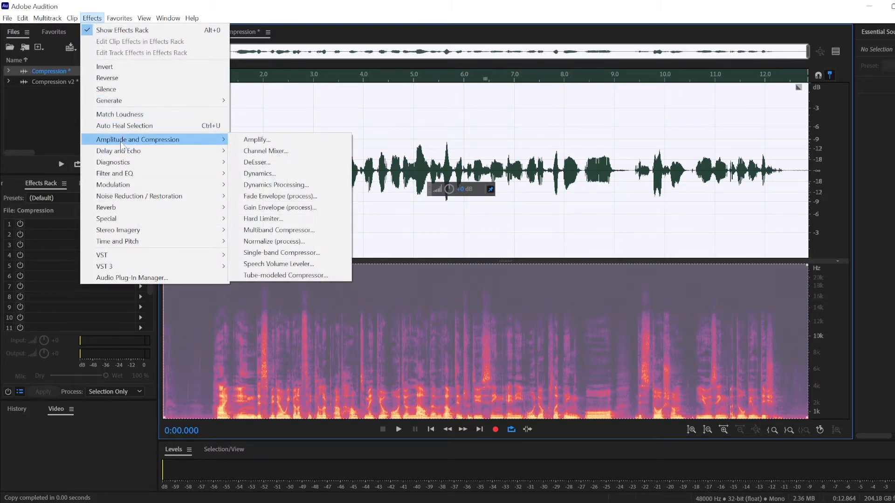
mouse_move(276, 185)
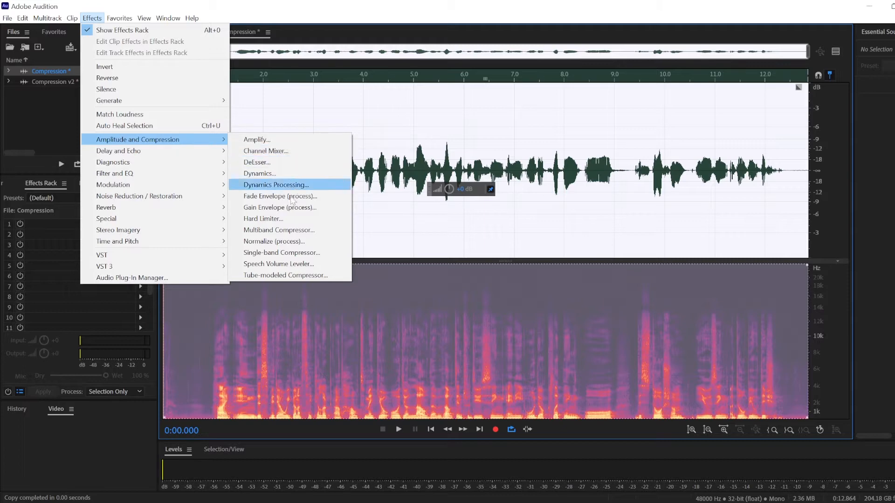
click(274, 241)
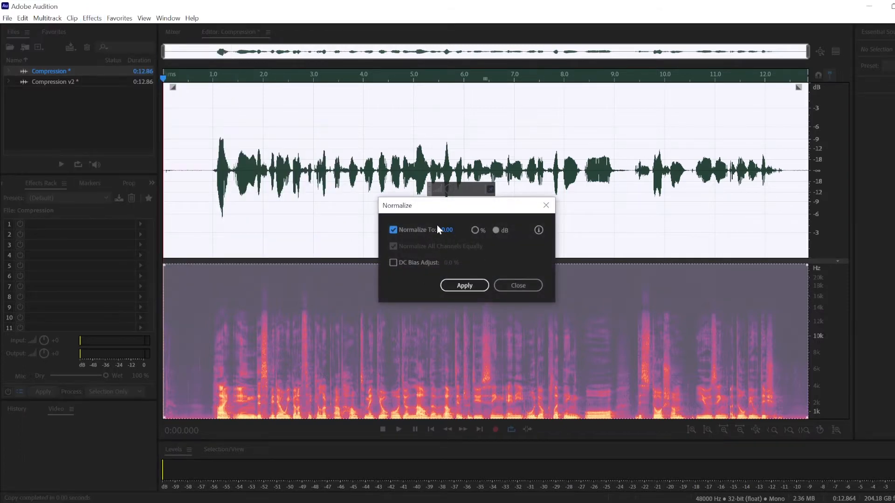
click(464, 285)
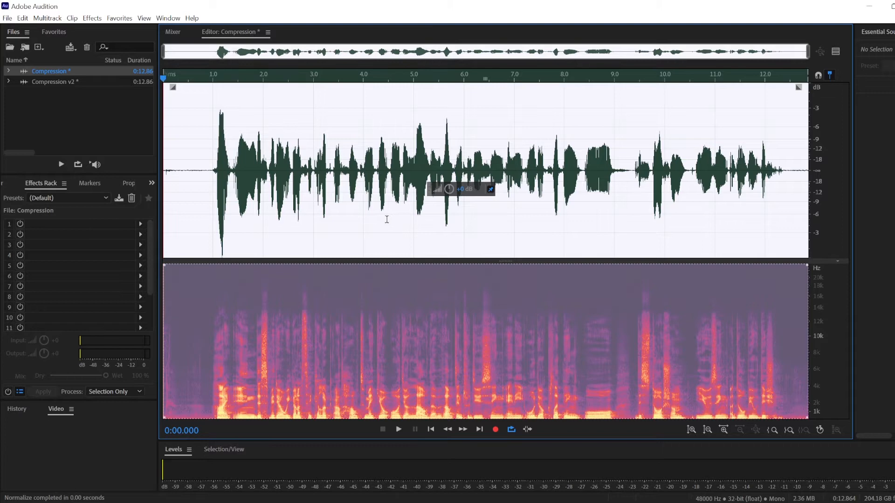
click(92, 18)
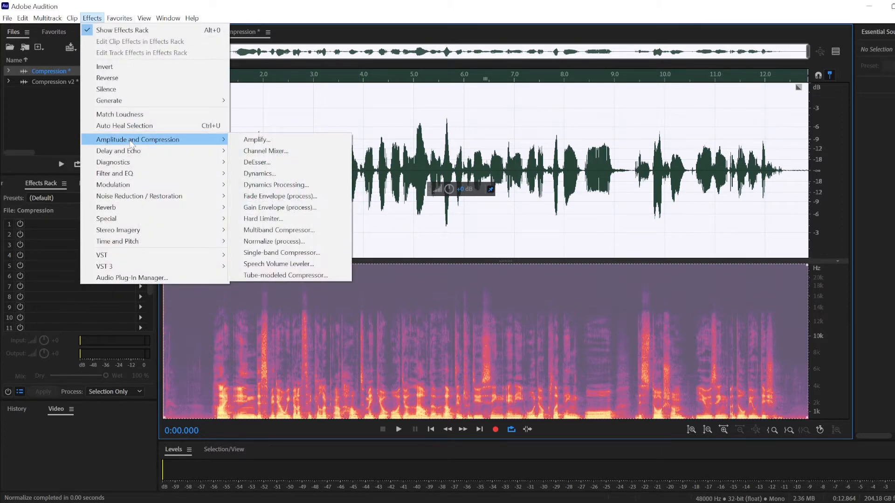
mouse_move(257, 139)
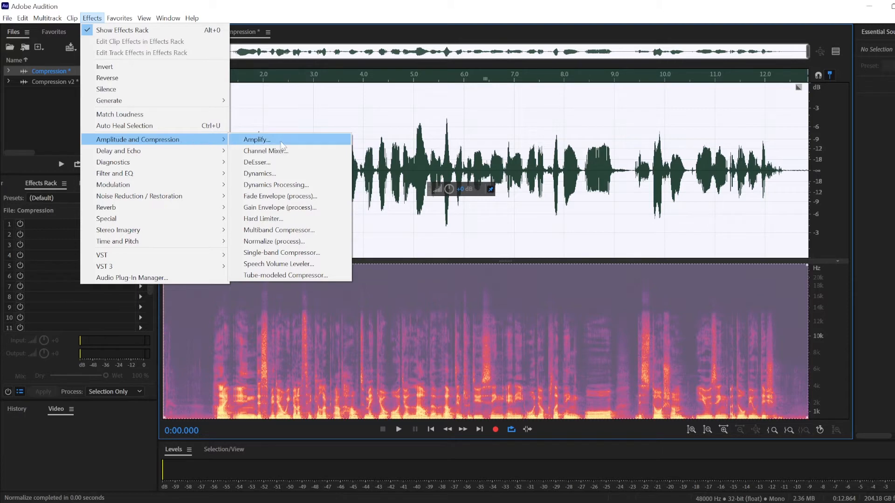
mouse_move(271, 253)
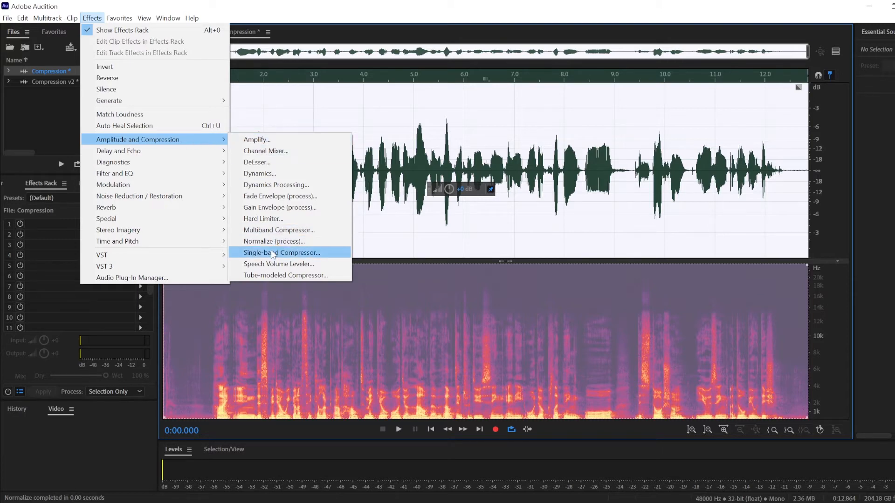
Step: Apply a single-band compressor with -6 dB threshold, 3:1 ratio, 0 ms attack, 100 ms release
click(280, 253)
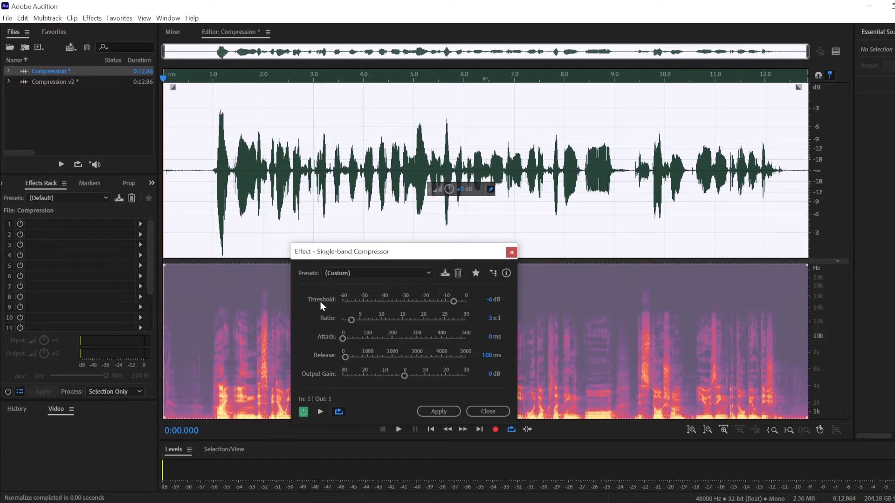
mouse_move(333, 326)
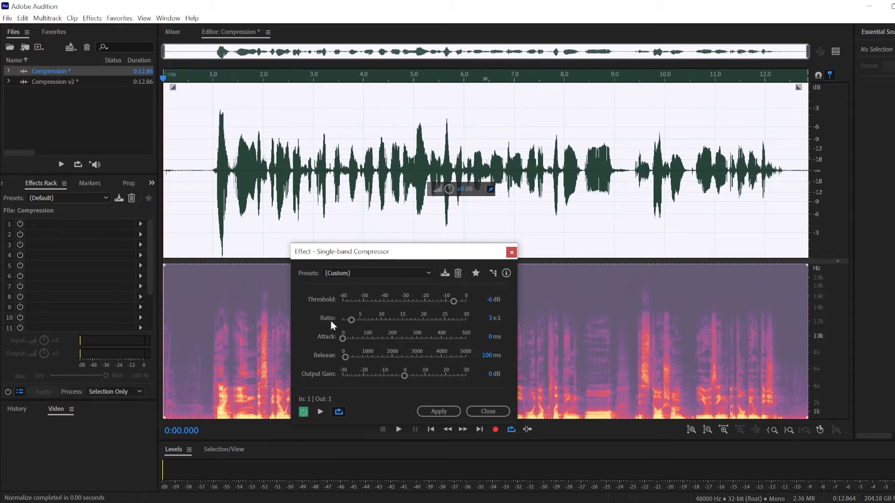
drag(341, 251, 622, 218)
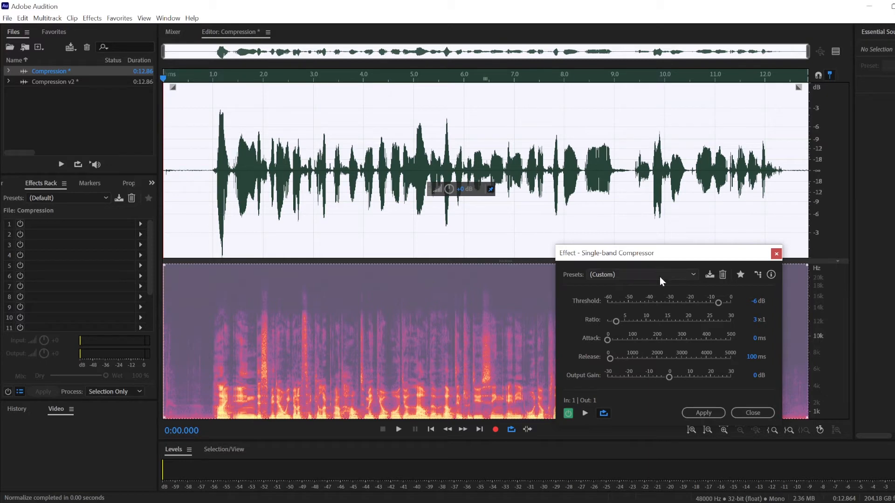
drag(627, 253, 525, 269)
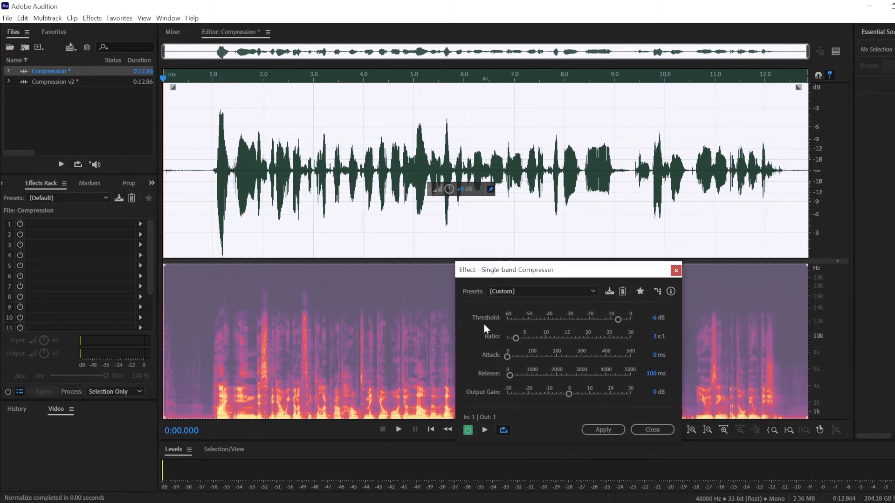
mouse_move(651, 324)
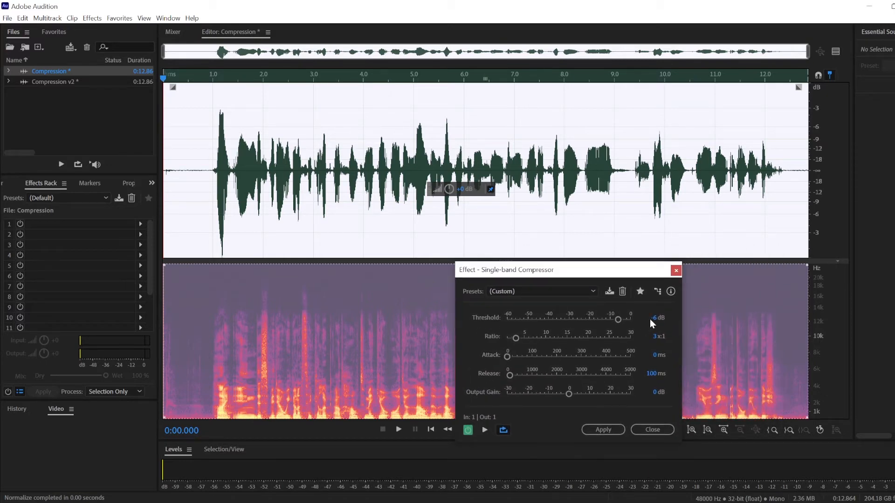
mouse_move(801, 213)
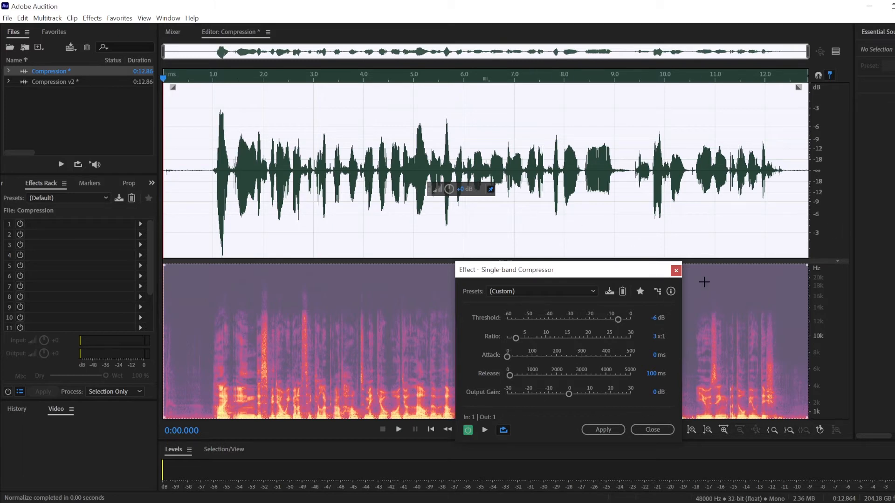
mouse_move(197, 213)
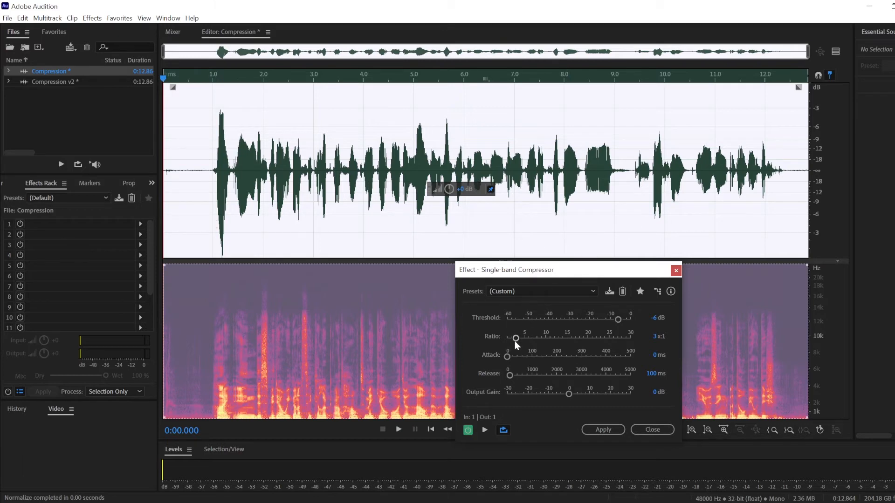
mouse_move(518, 341)
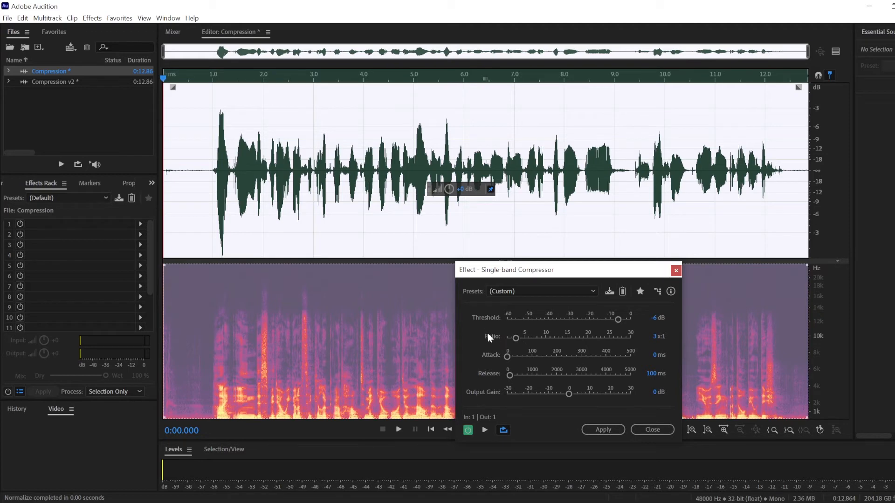
mouse_move(492, 342)
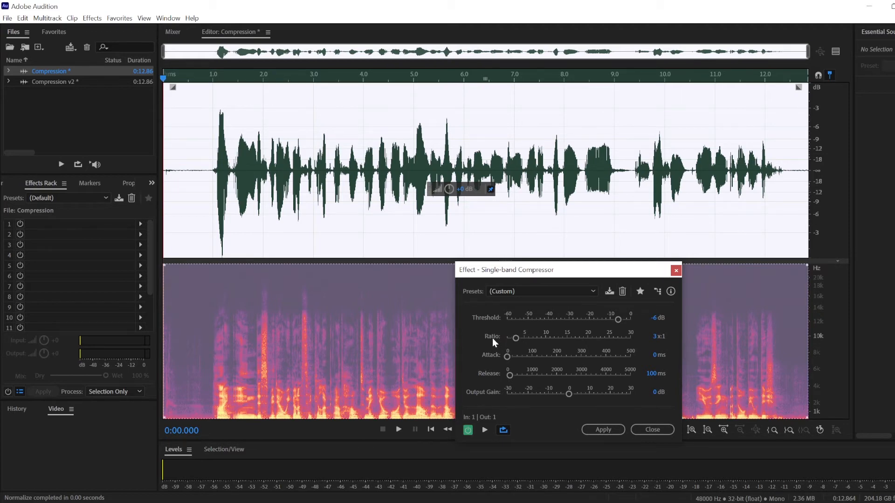
mouse_move(684, 324)
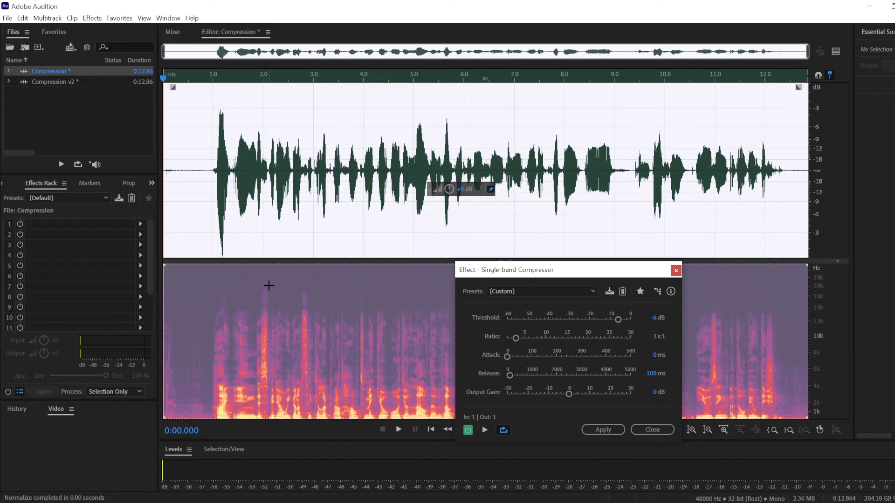
mouse_move(239, 232)
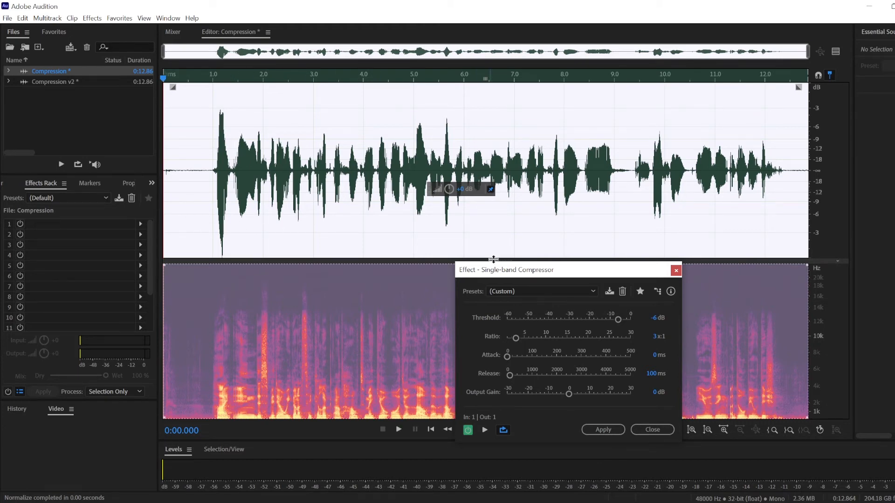
click(602, 429)
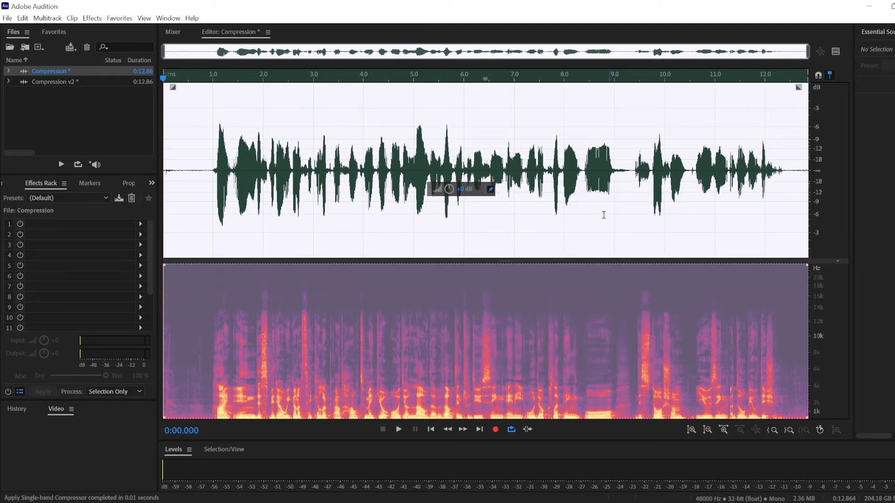
mouse_move(333, 201)
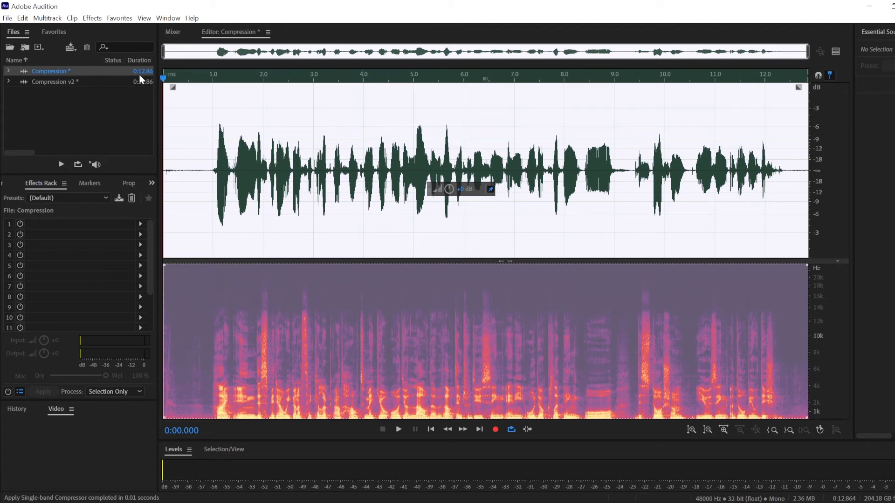
Step: Re-apply Normalize at 0.00 dB to the compressed recording
click(91, 17)
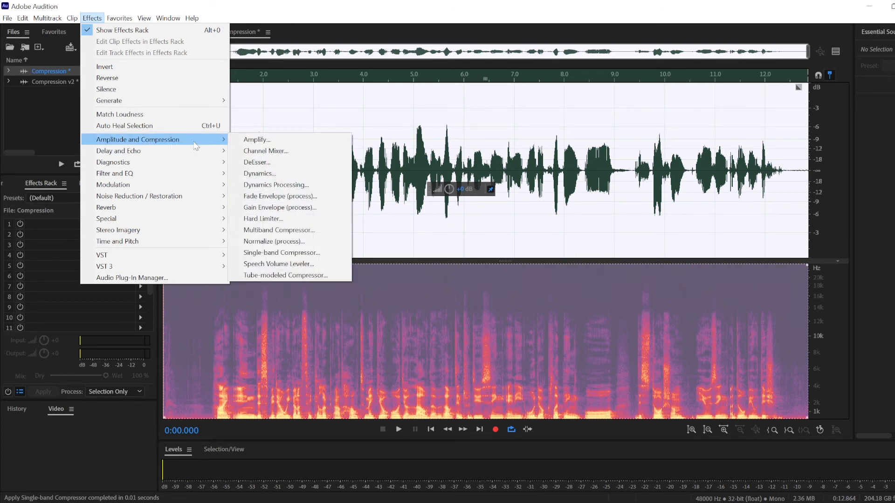
mouse_move(280, 207)
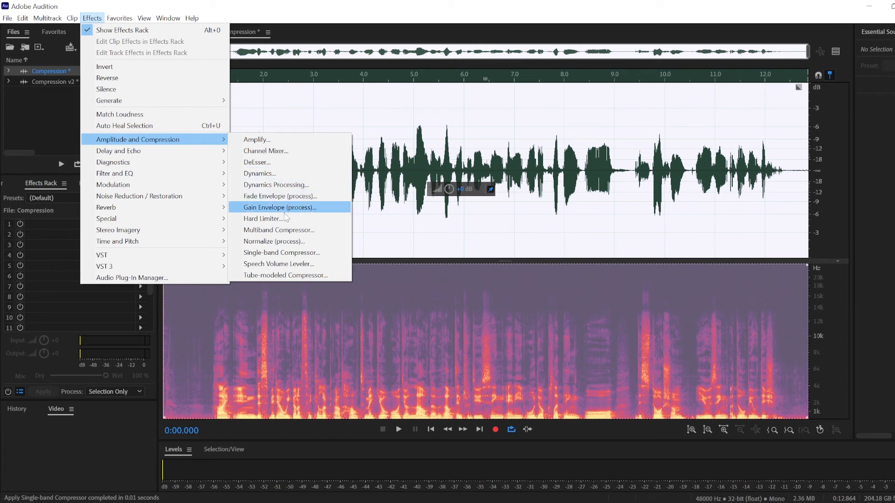
click(274, 240)
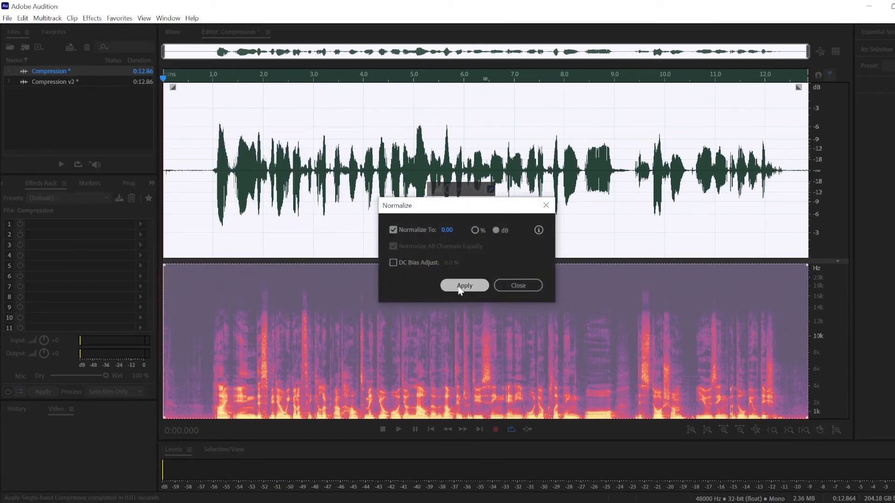
click(464, 286)
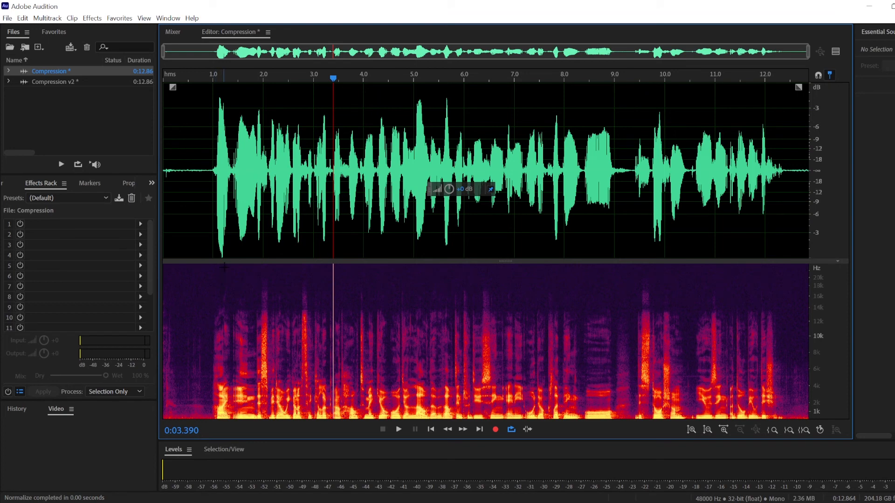
mouse_move(497, 225)
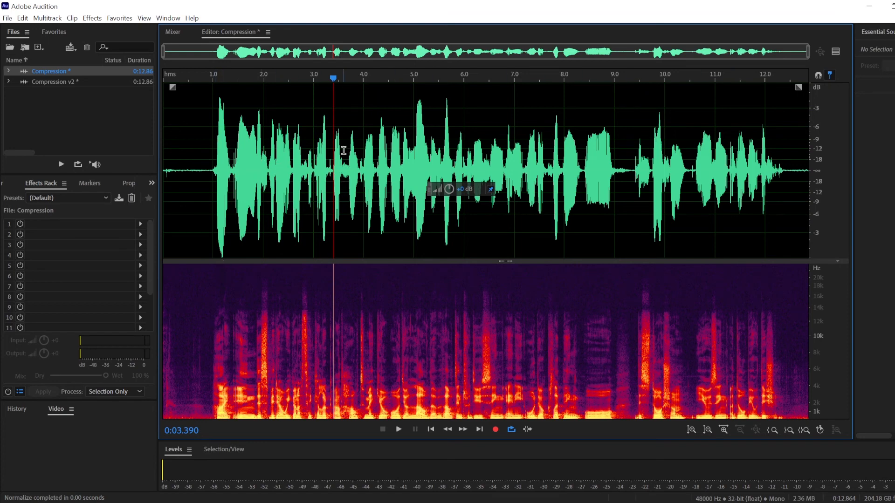
mouse_move(500, 169)
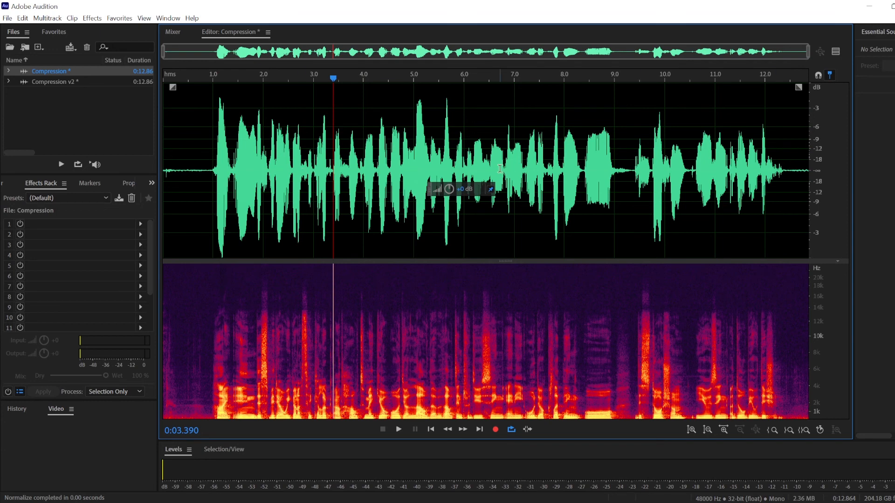